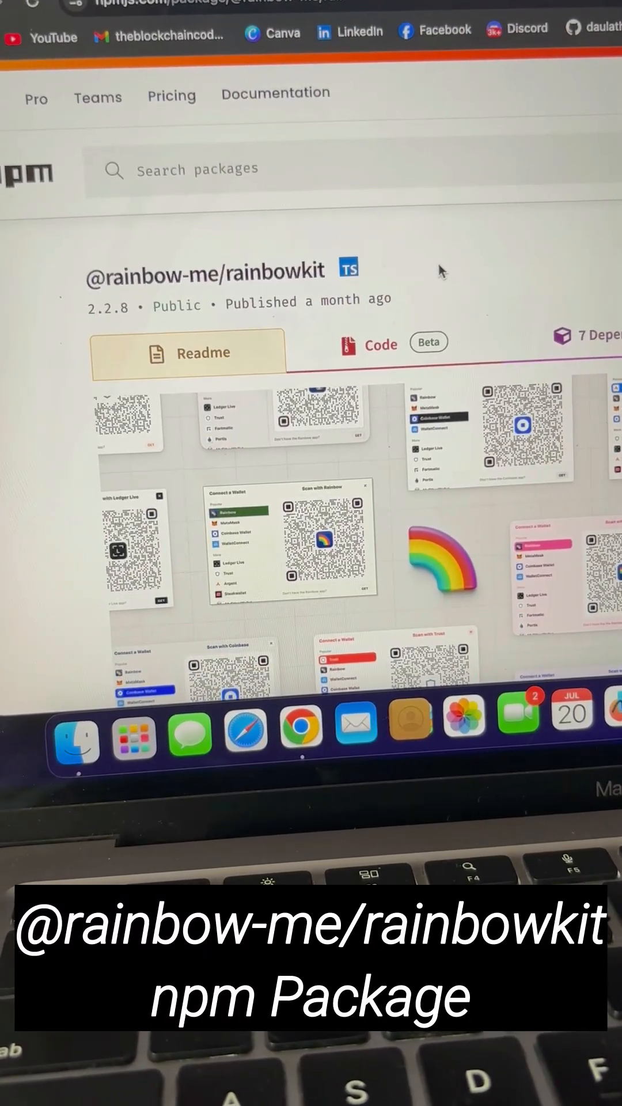
Scroll through the content currently on screen before turning to the VS Code Explorer
scroll(down, 3)
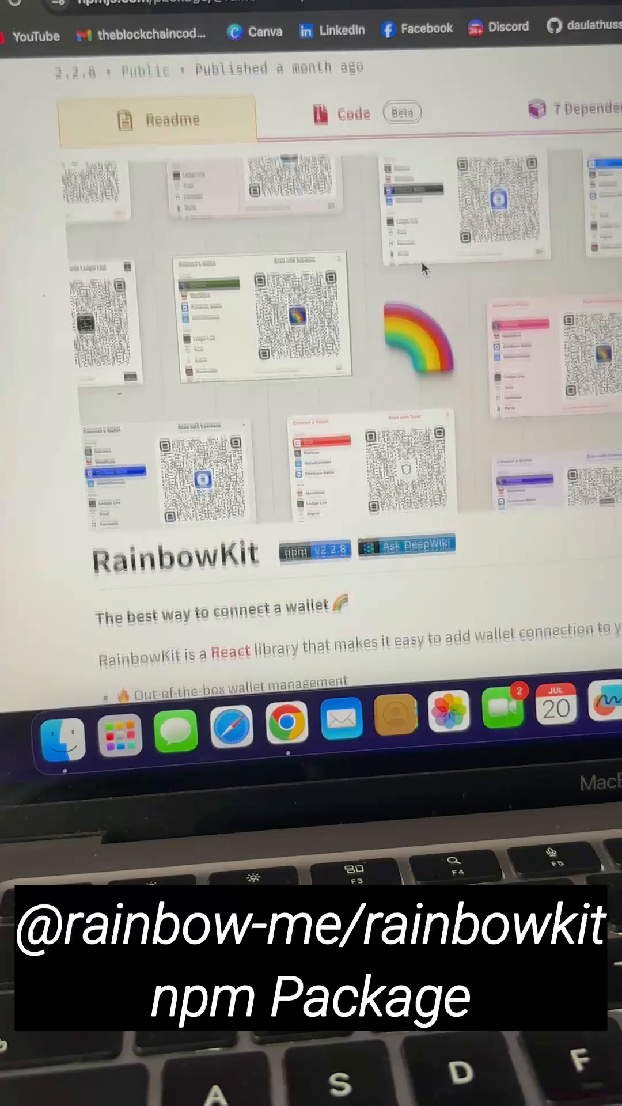
scroll(down, 3)
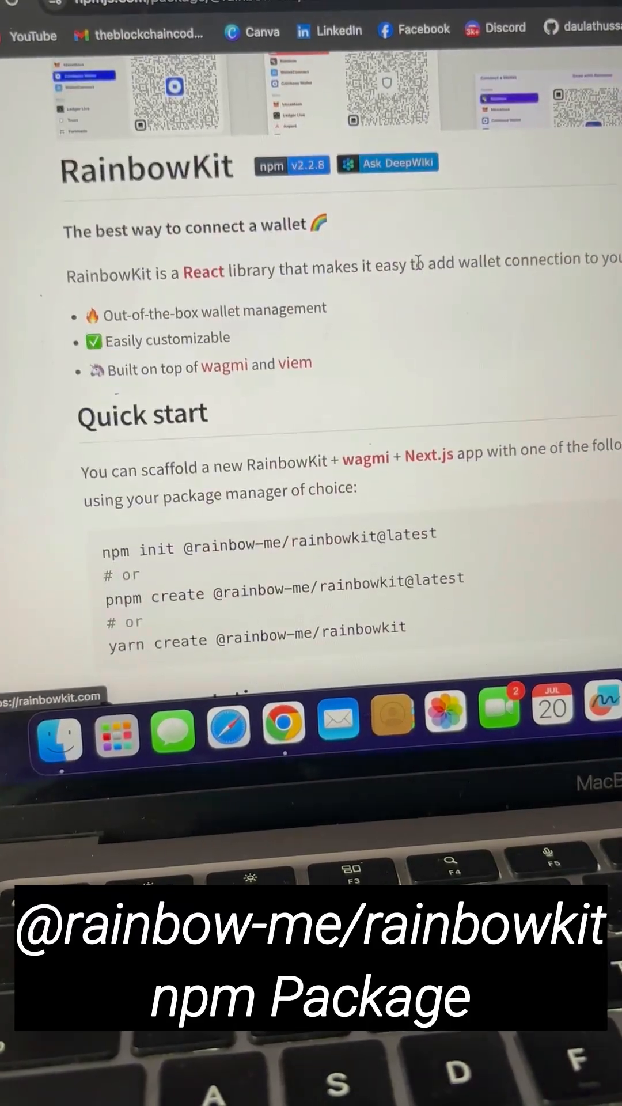
scroll(down, 3)
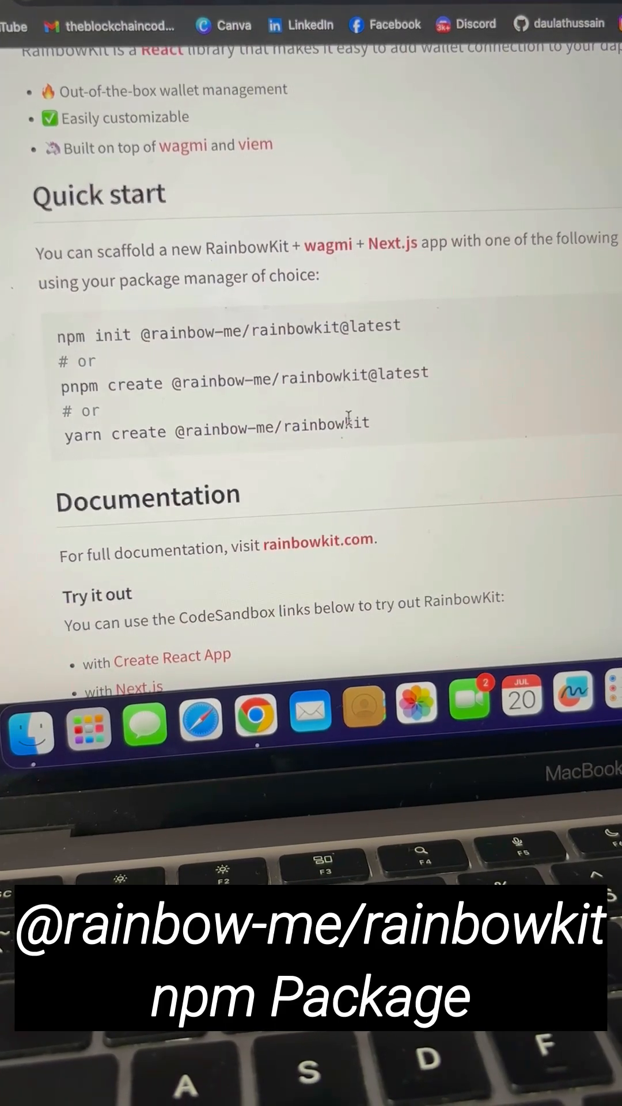
scroll(down, 3)
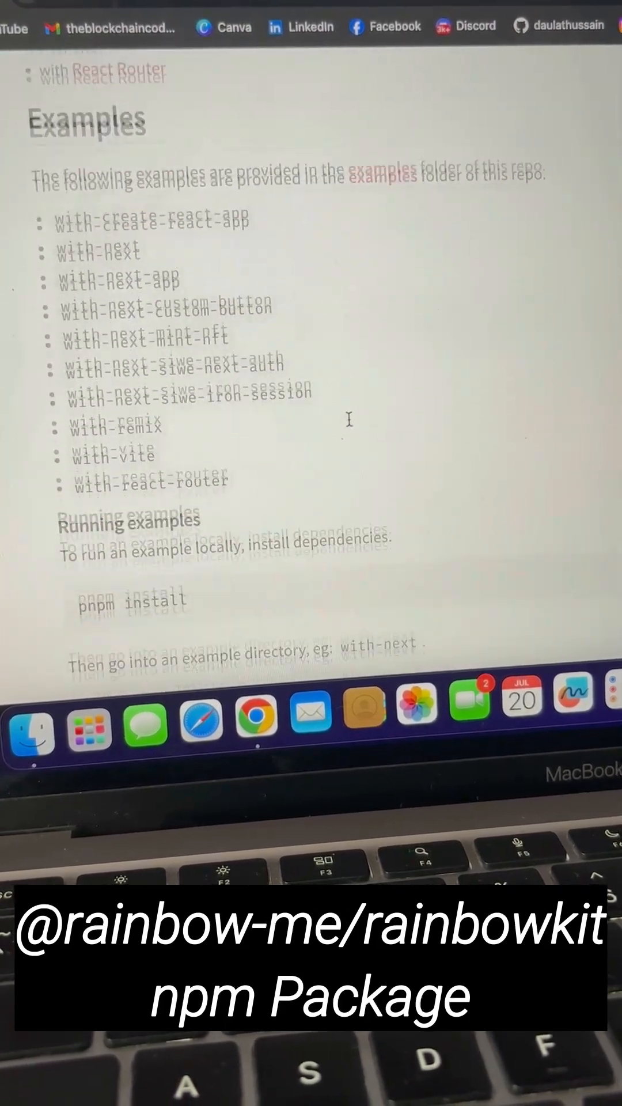
scroll(down, 3)
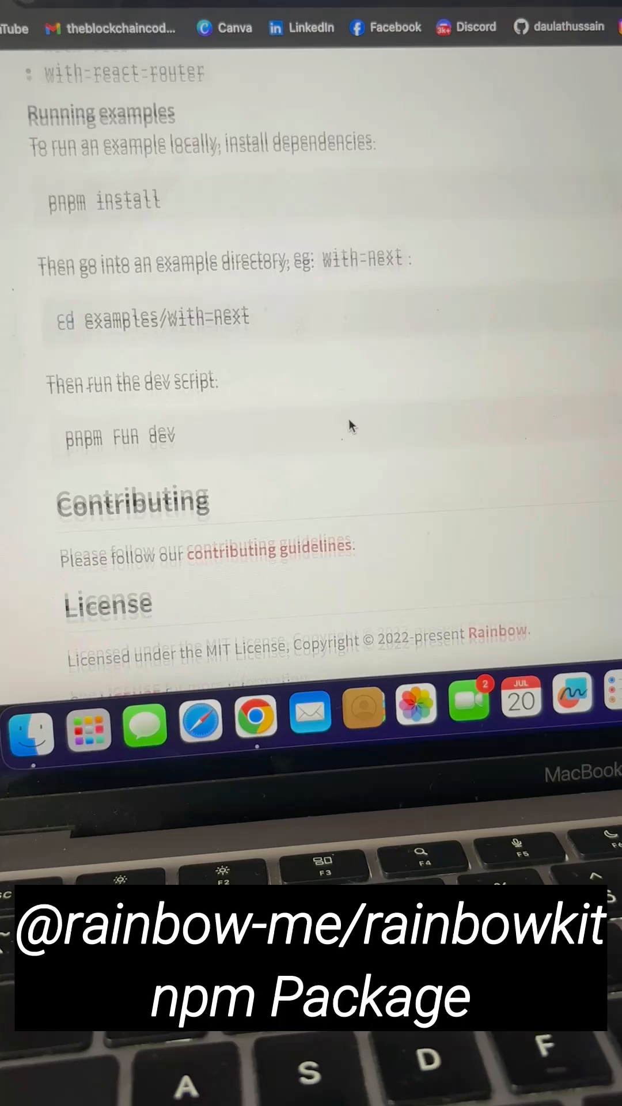
scroll(up, 3)
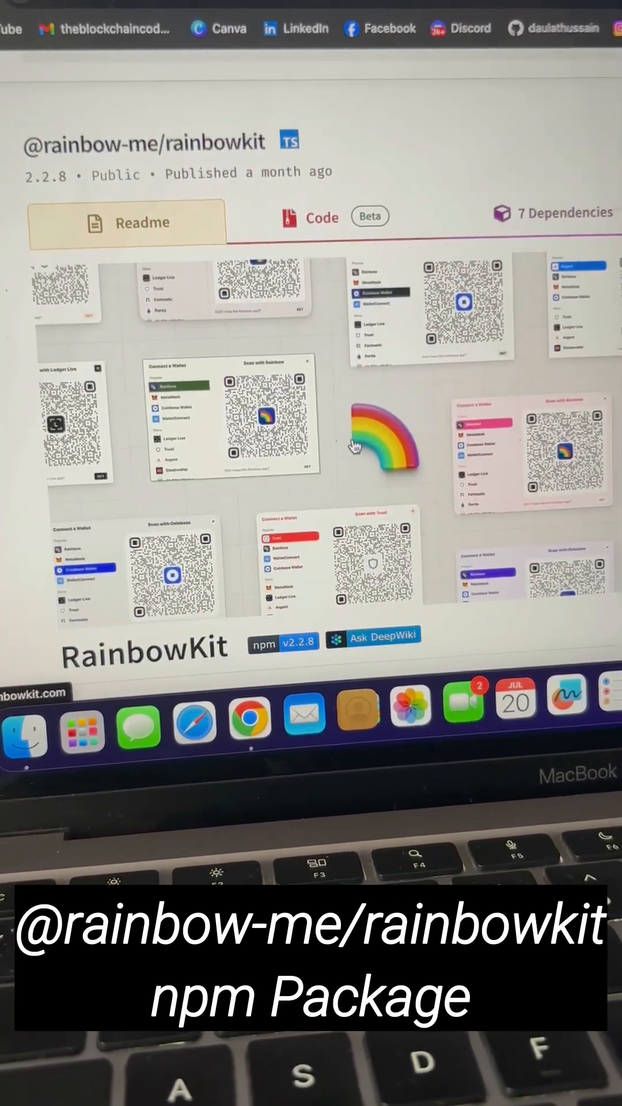
scroll(down, 3)
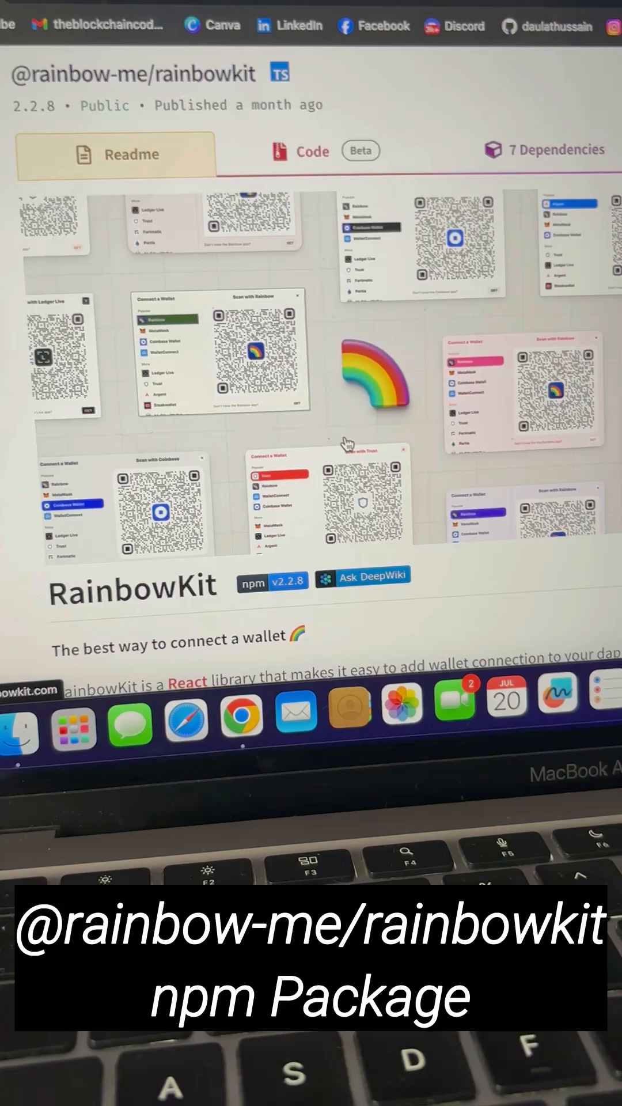
scroll(down, 3)
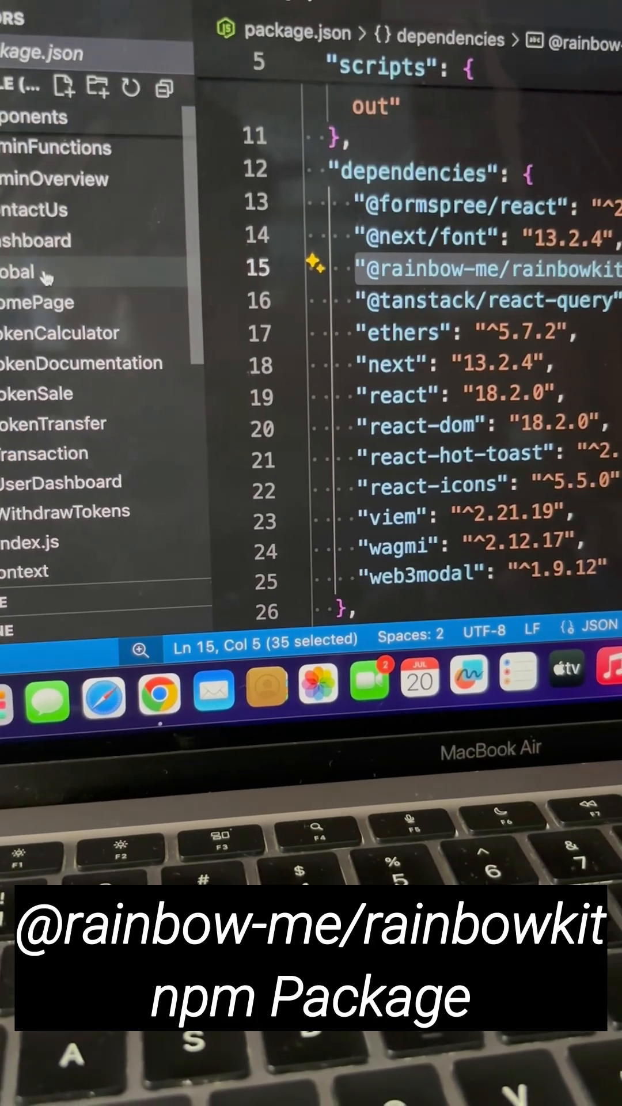
Expand components > Global in the Explorer and open CustomConnectButton.jsx in the editor
click(71, 274)
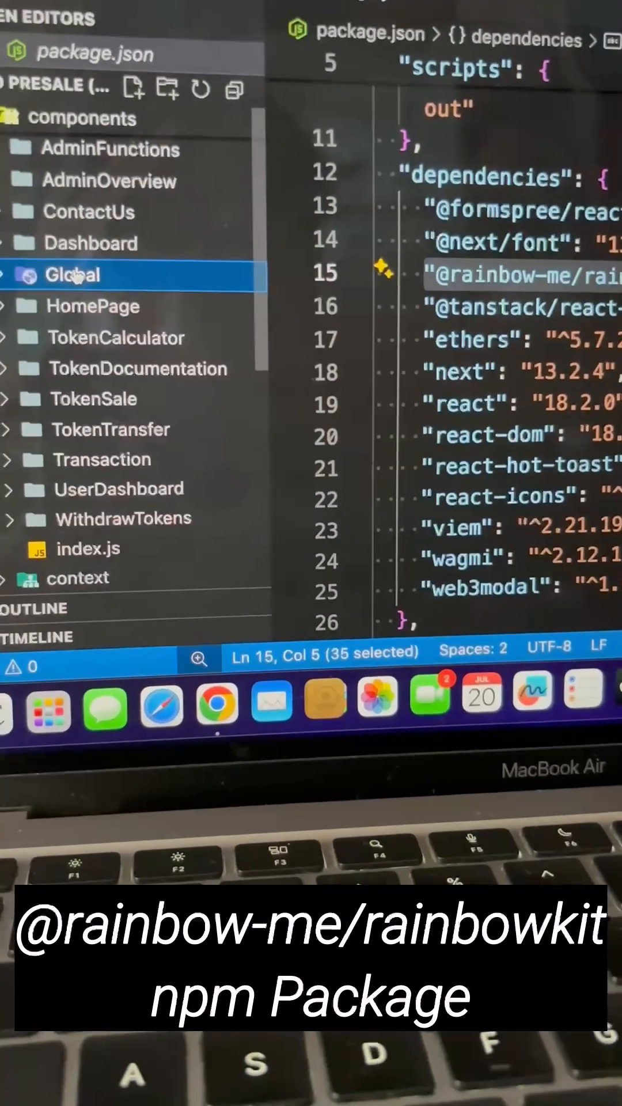
click(92, 305)
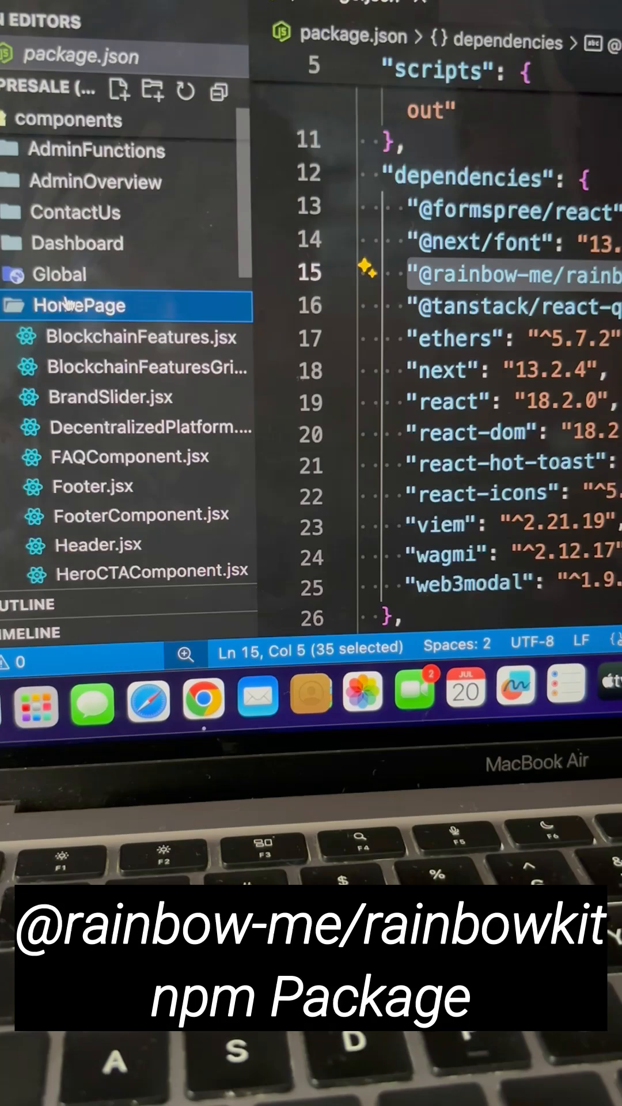
click(59, 275)
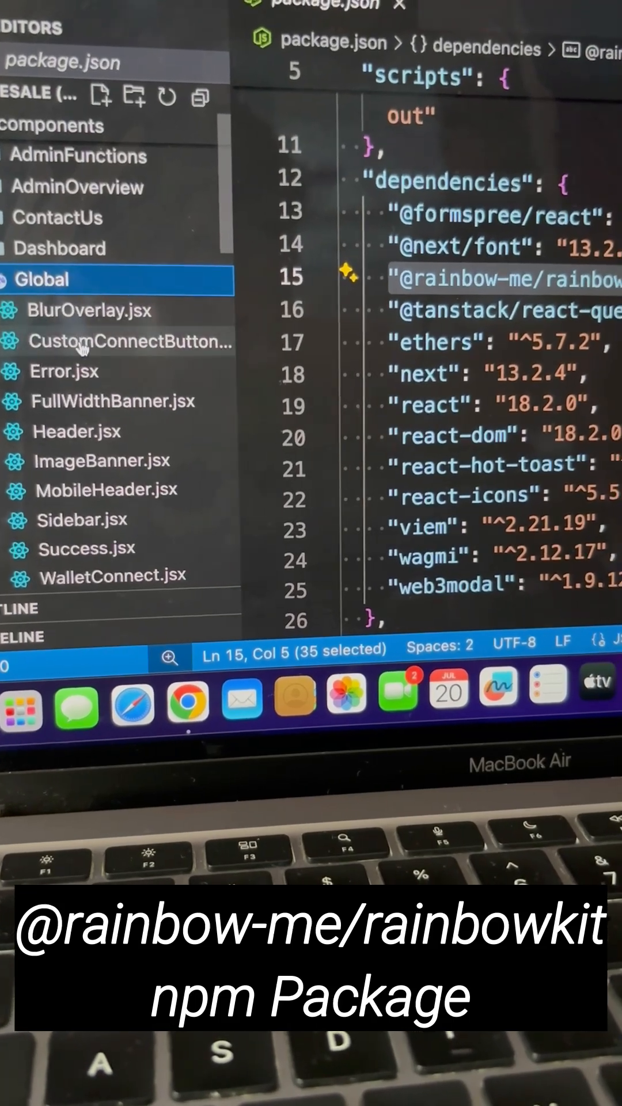
click(118, 342)
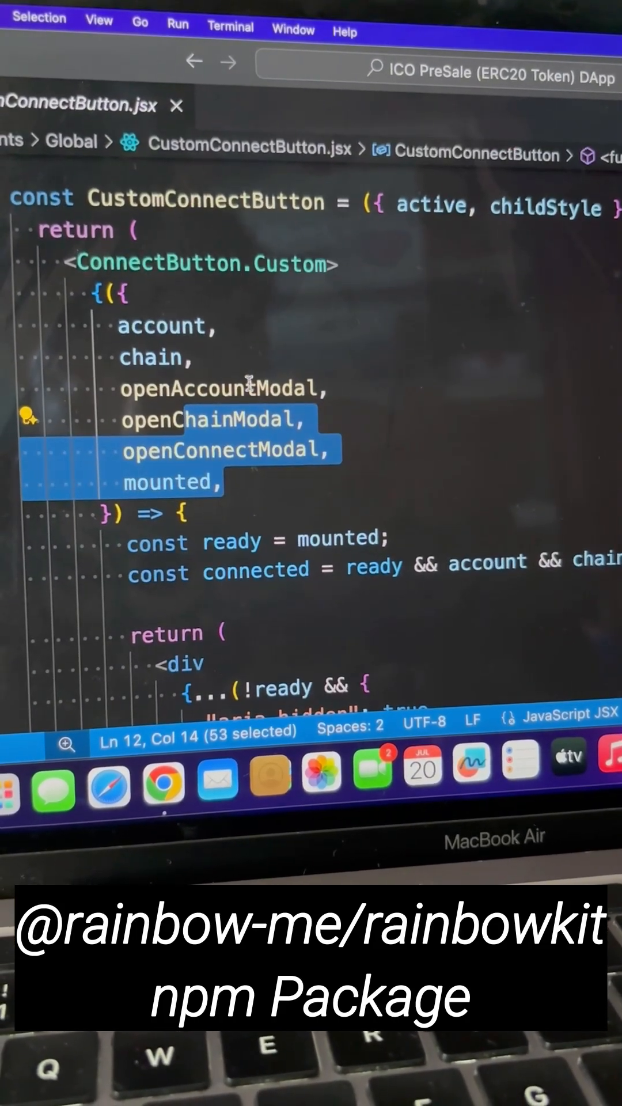
scroll(down, 3)
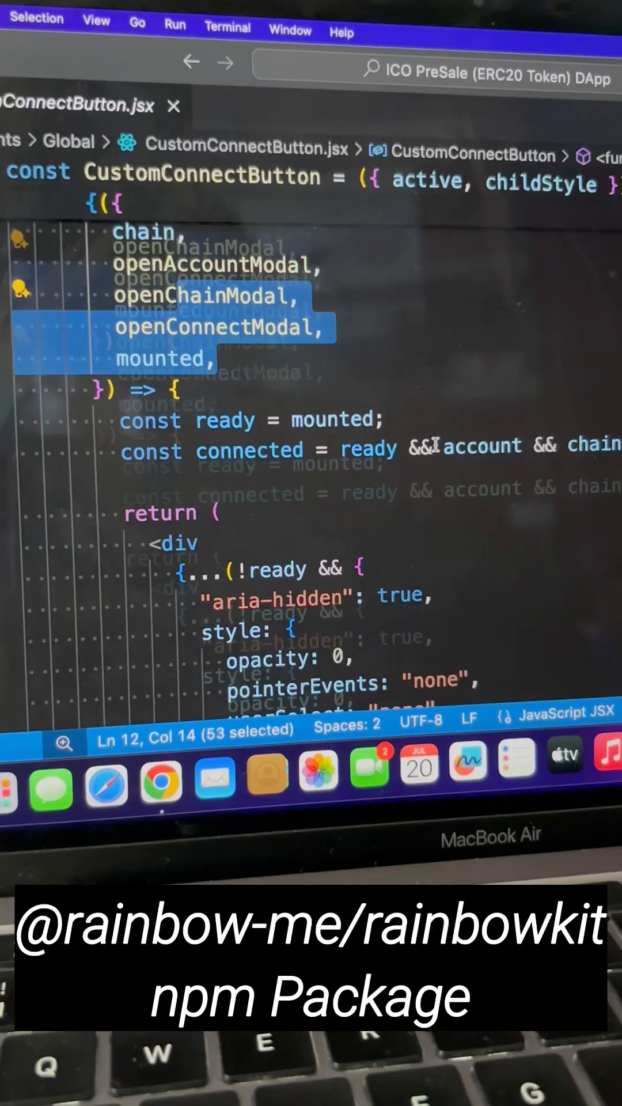
scroll(down, 3)
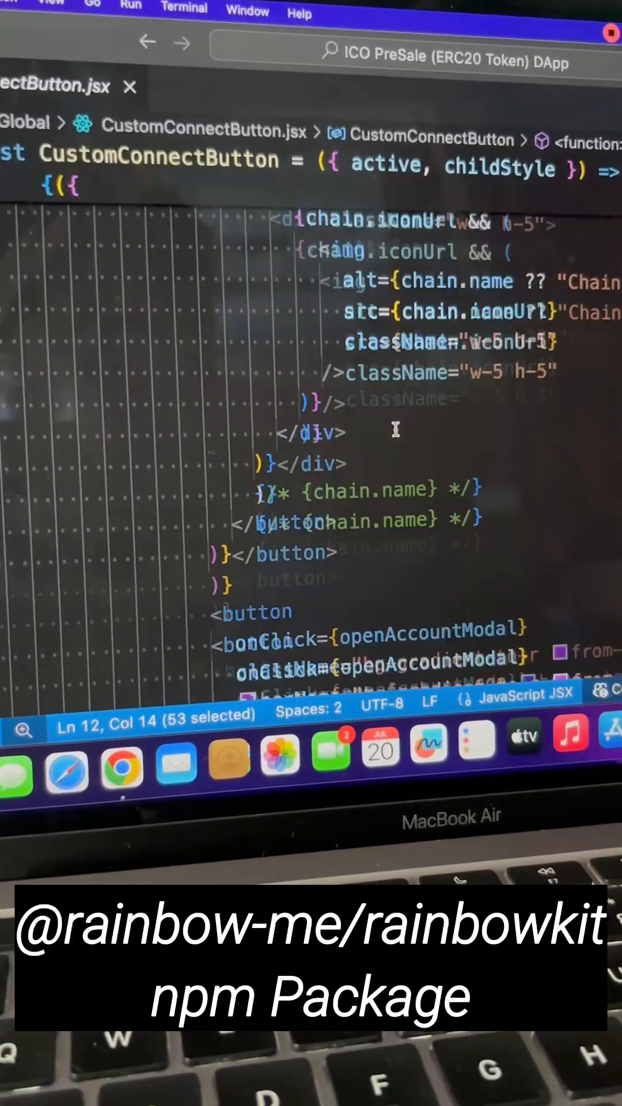
scroll(up, 3)
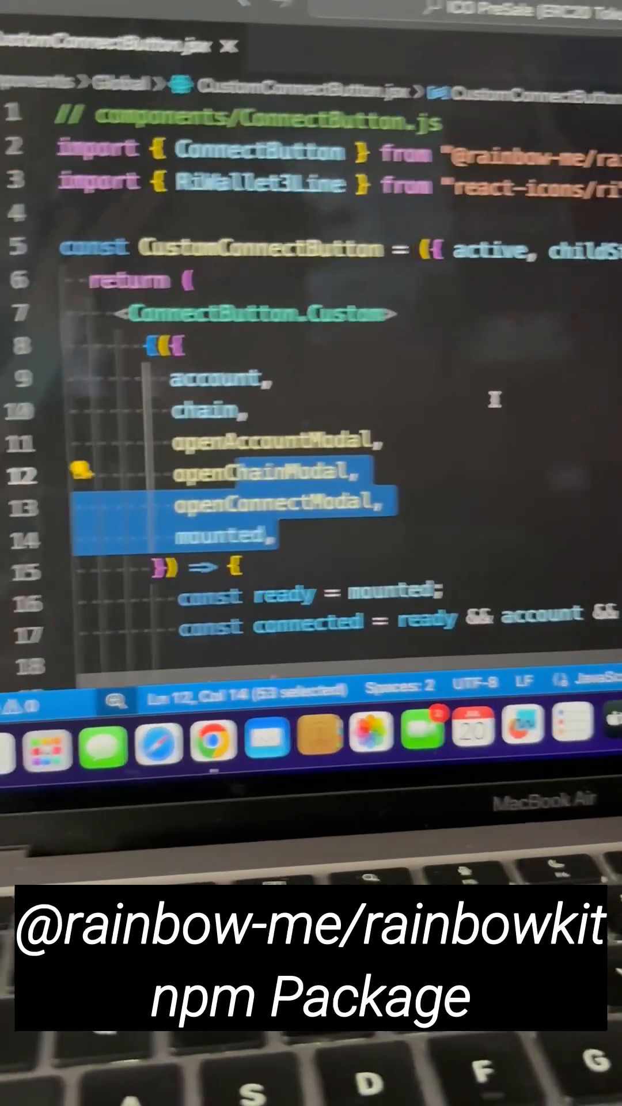
click(247, 730)
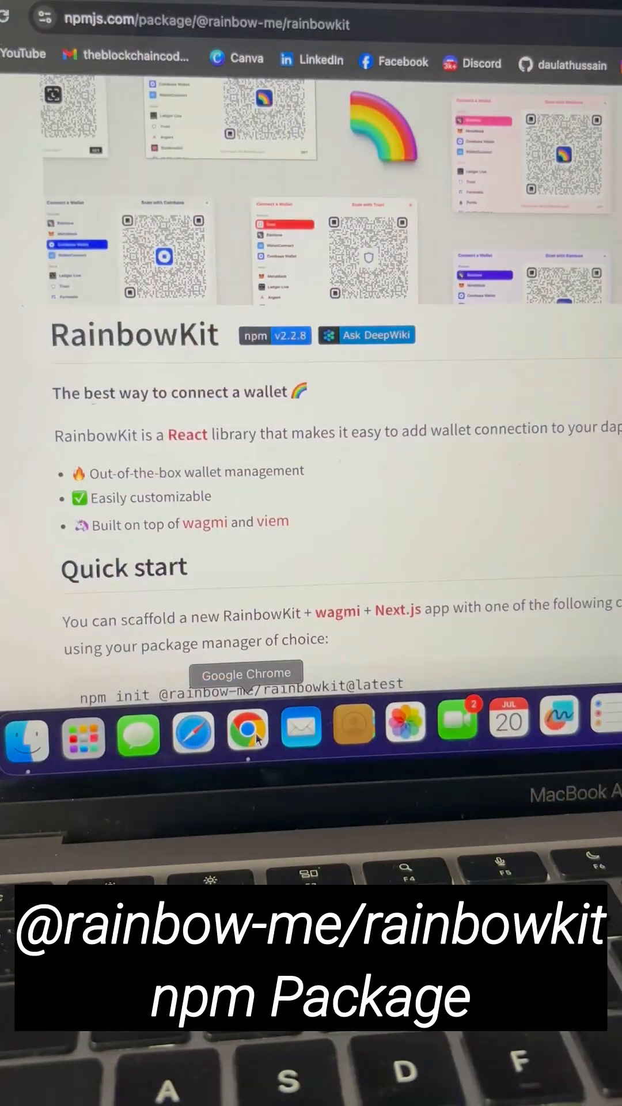
scroll(up, 3)
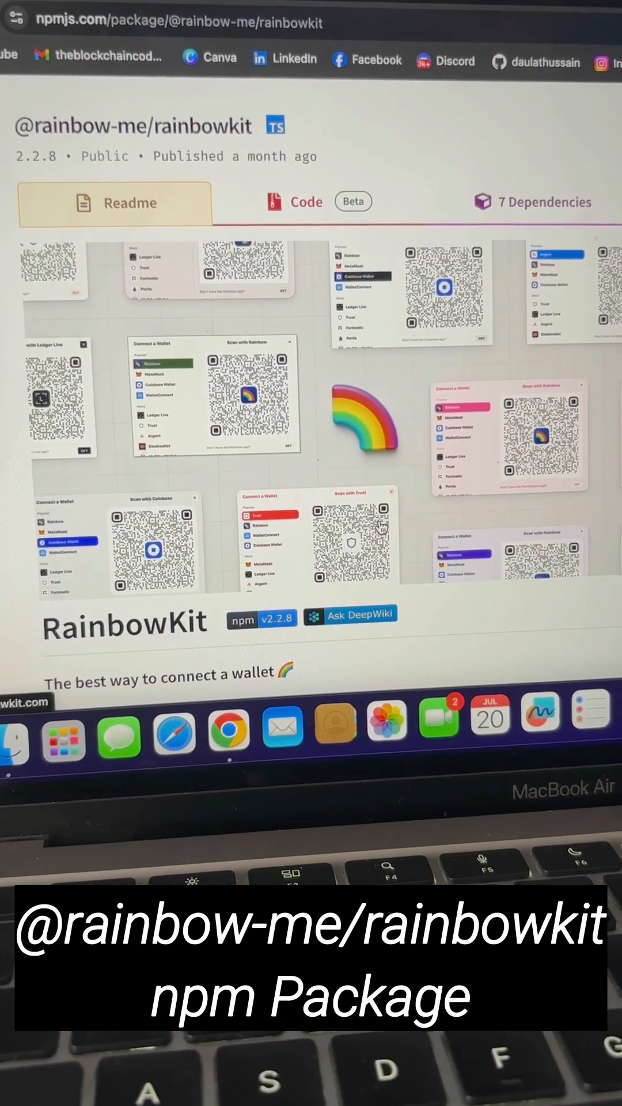
scroll(down, 3)
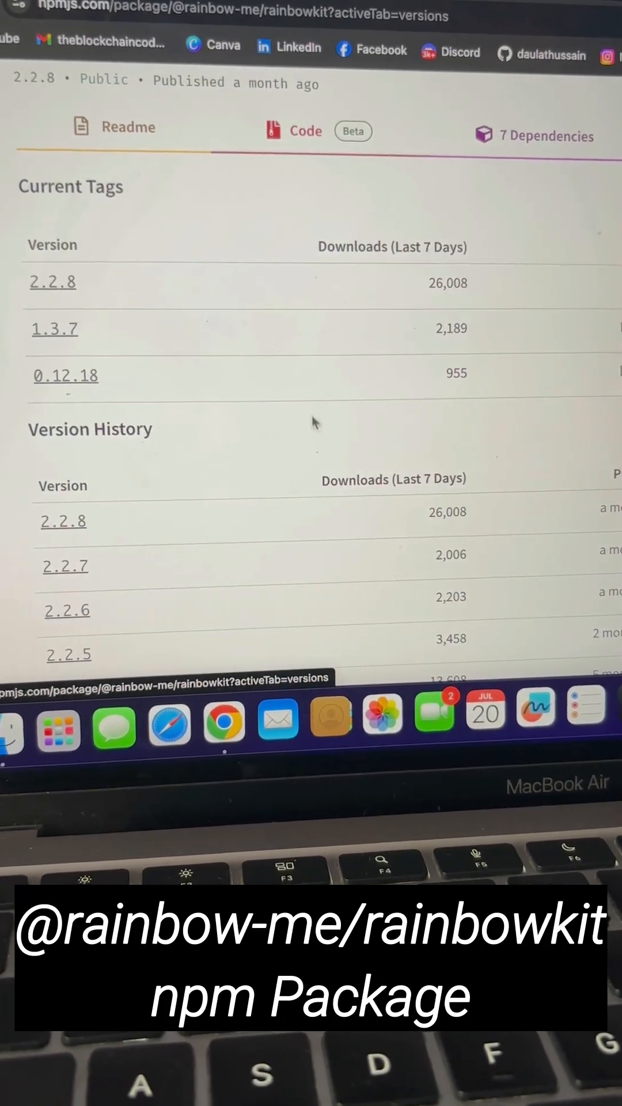
Scroll the Version History table down to the 2.0.x releases and back to the 2.2.8 current tag
scroll(down, 3)
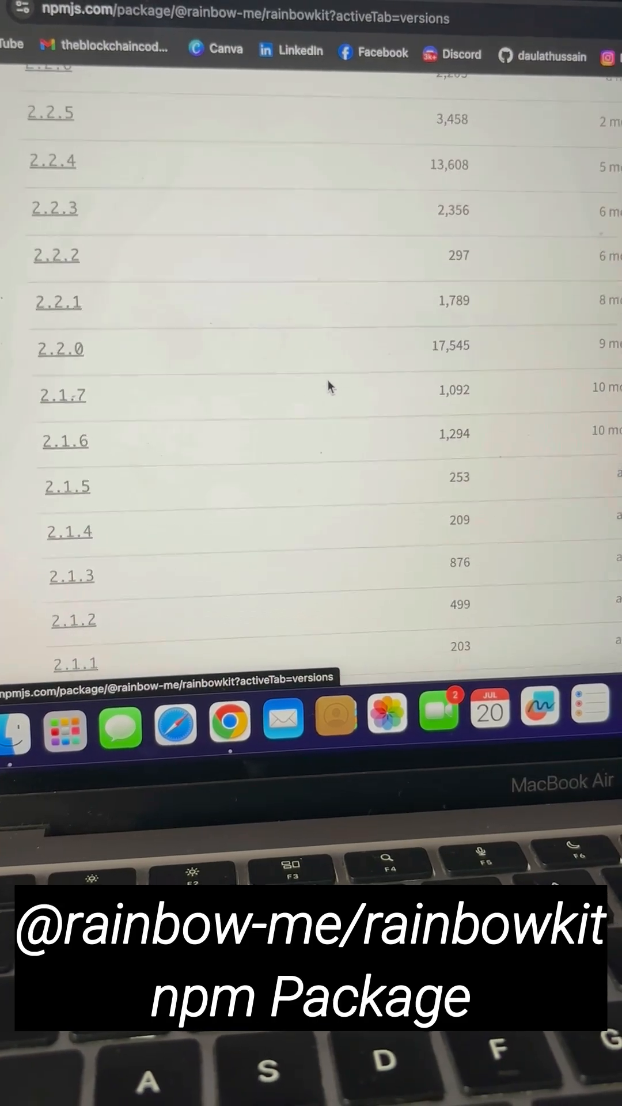
scroll(down, 3)
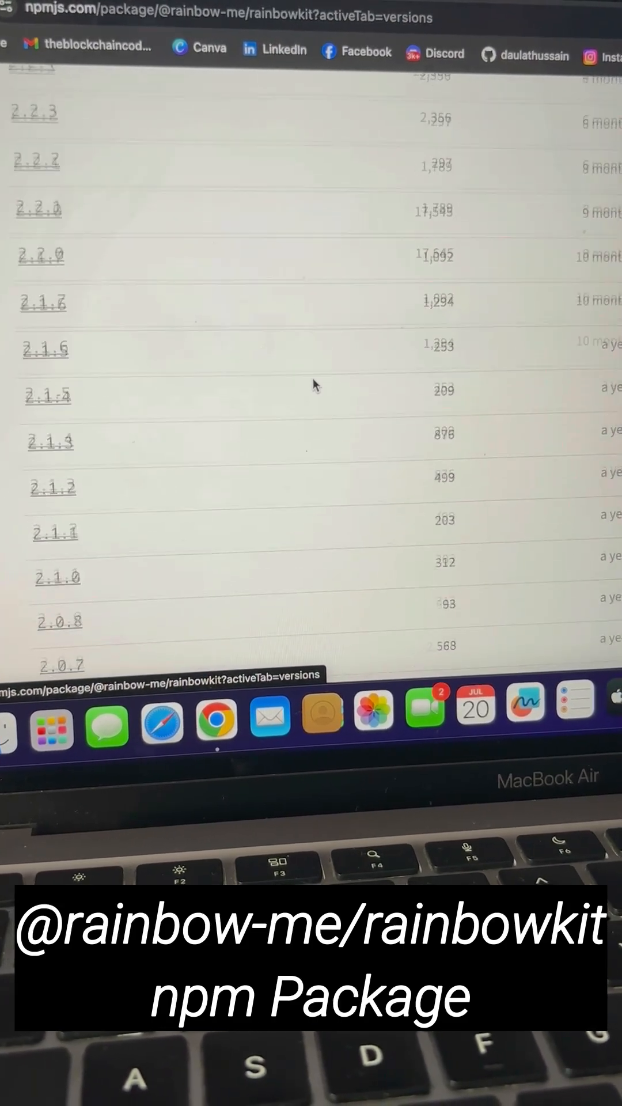
scroll(up, 3)
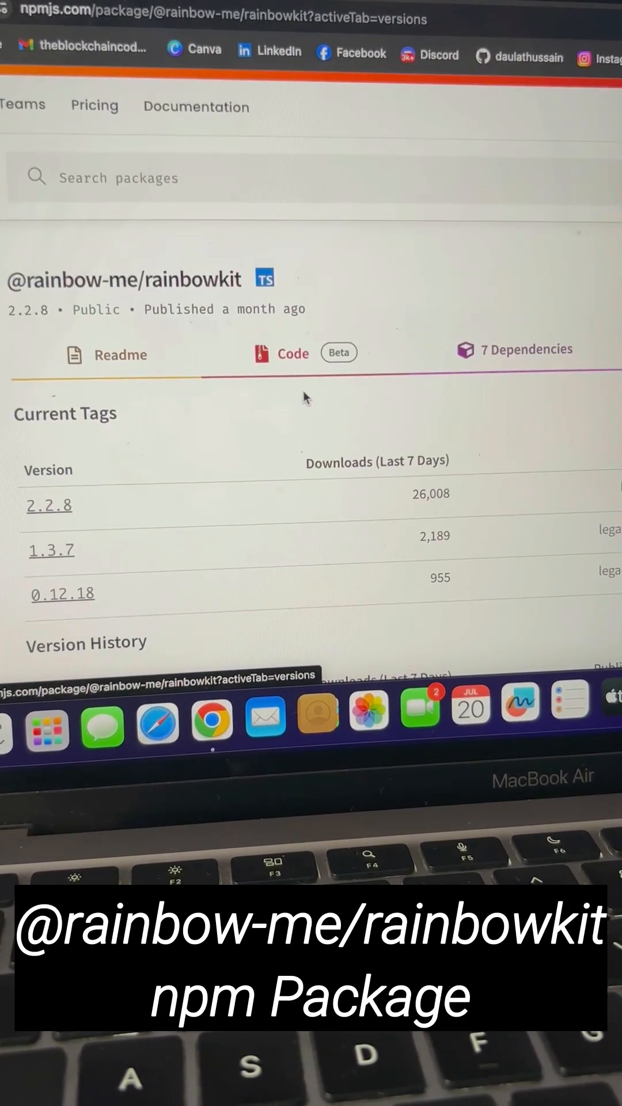